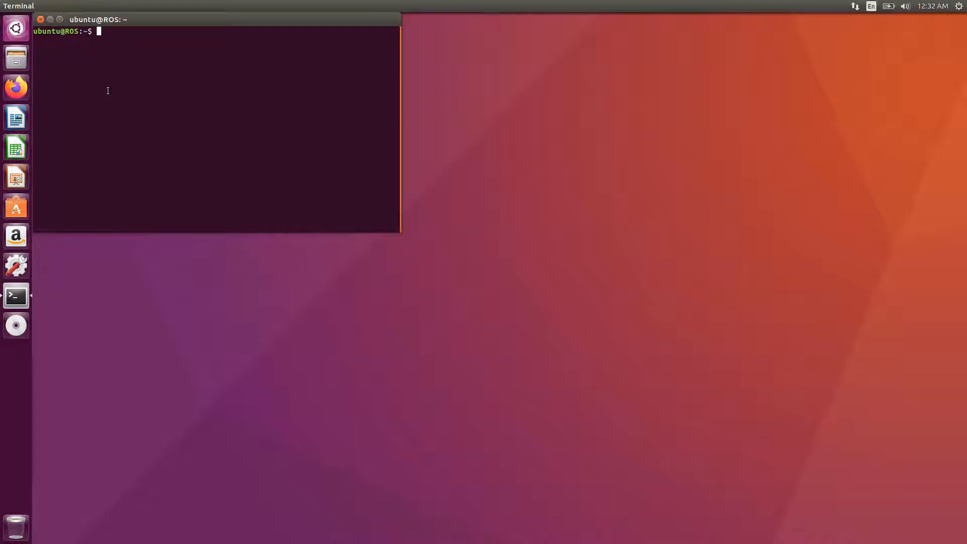
Run roscore so the ROS master and rosout core service start.
{"action": "type", "text": "rosc"}
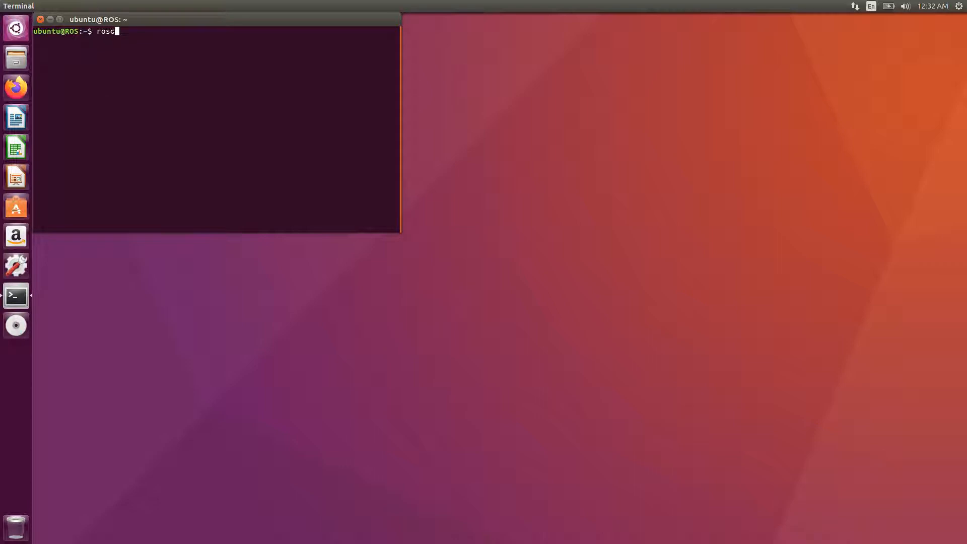
{"action": "type", "text": "ore"}
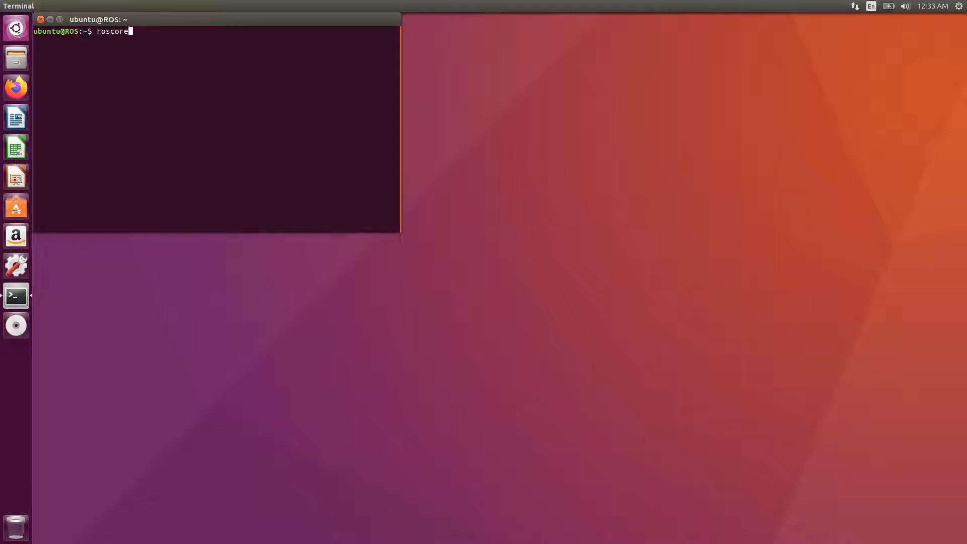
{"action": "key", "text": "Return"}
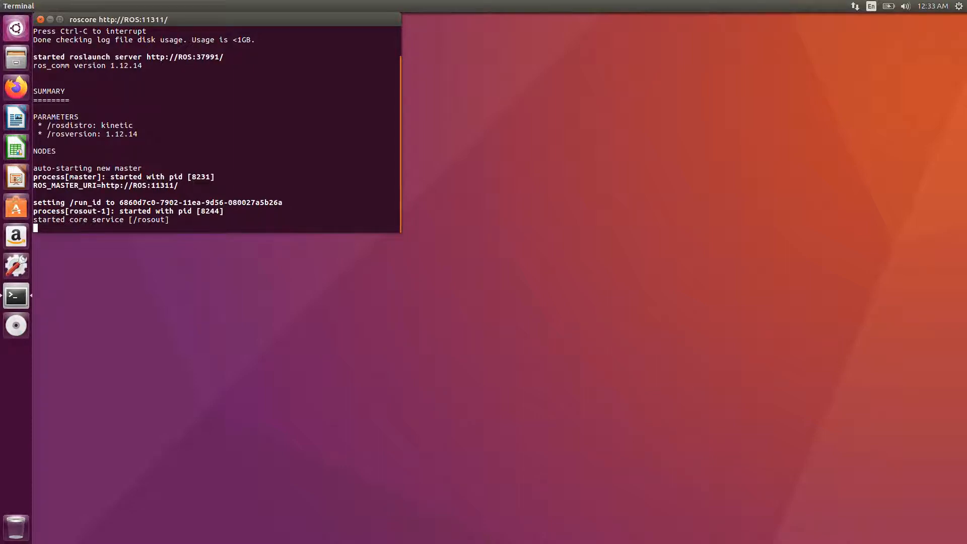
Open a second terminal tab and enter 'rosrun rviz rviz' at its prompt.
{"action": "left_click", "coordinate": [383, 32]}
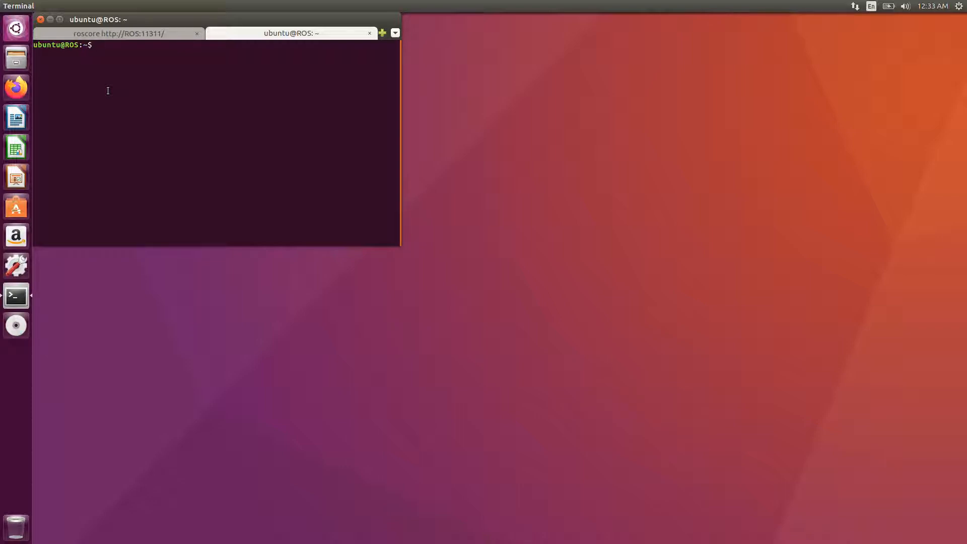
{"action": "type", "text": "rosrun"}
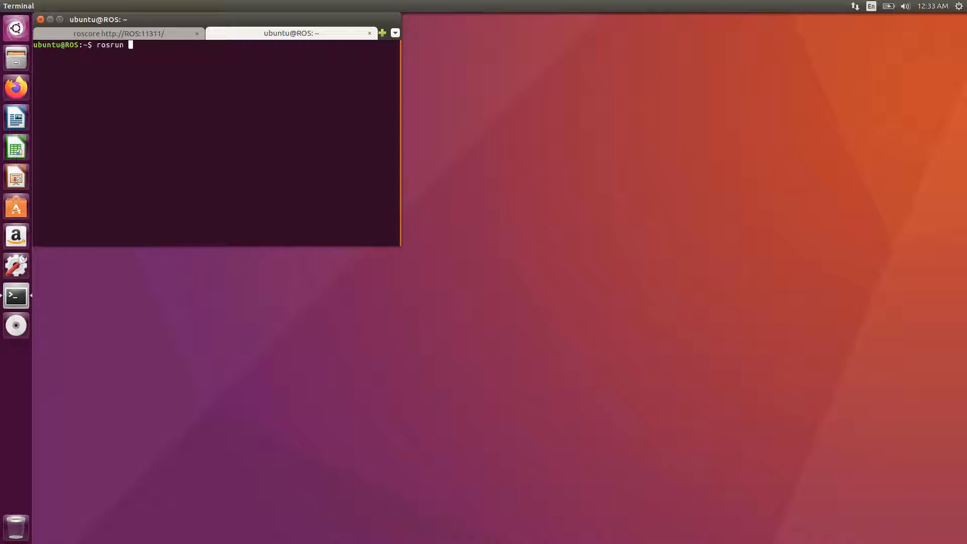
{"action": "type", "text": "rviz"}
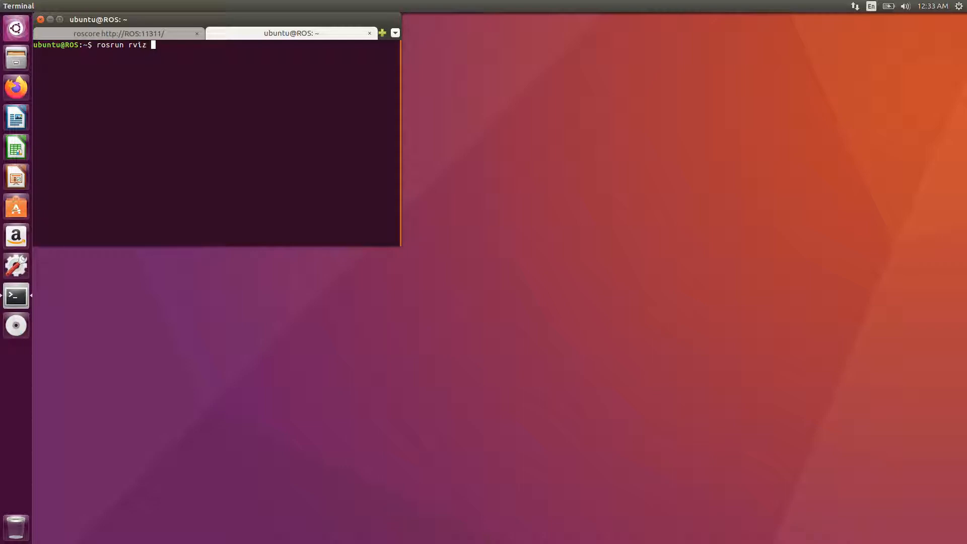
{"action": "type", "text": "rviz"}
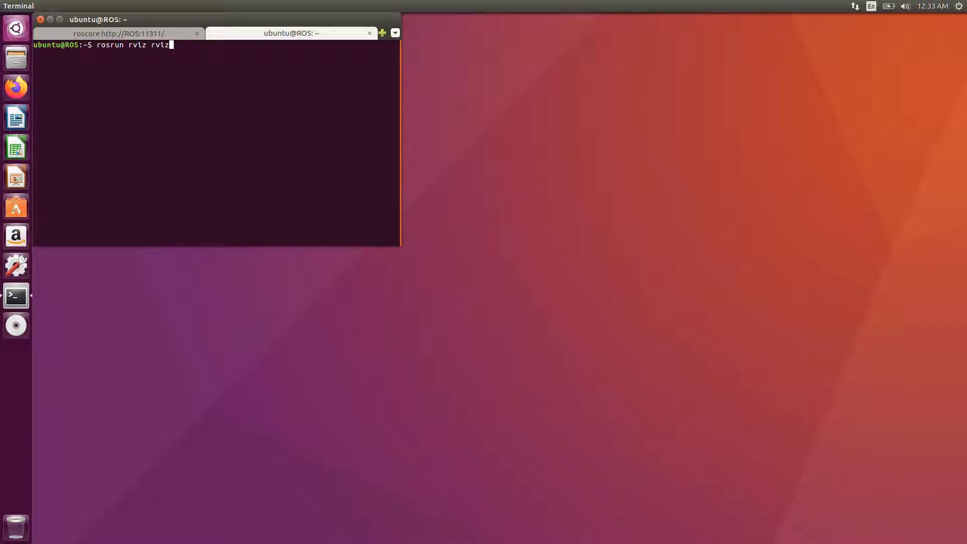
Launch RViz, bringing up its empty grid scene with startup log in the terminal.
{"action": "key", "text": "Return"}
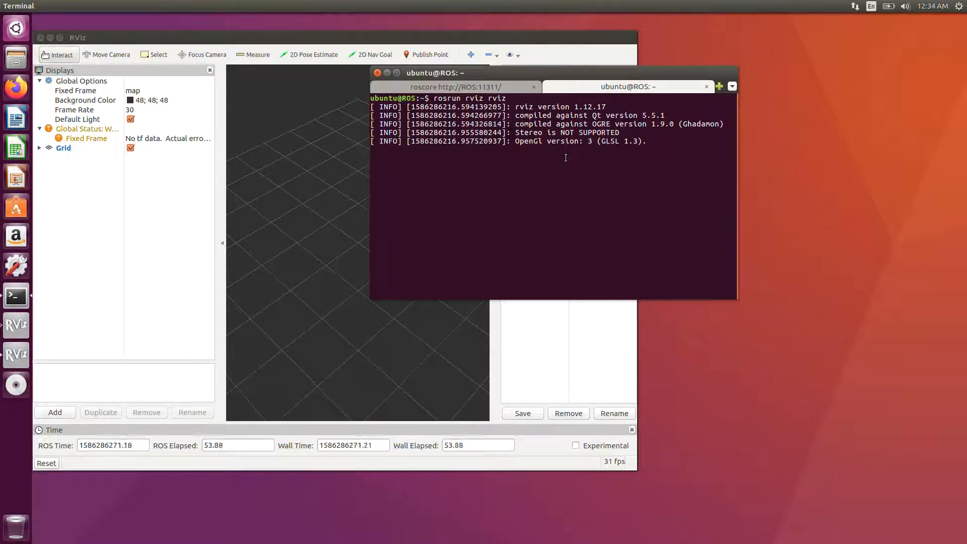
Stop RViz with Ctrl+C, then shut down roscore in the first tab.
{"action": "key", "text": "ctrl+c"}
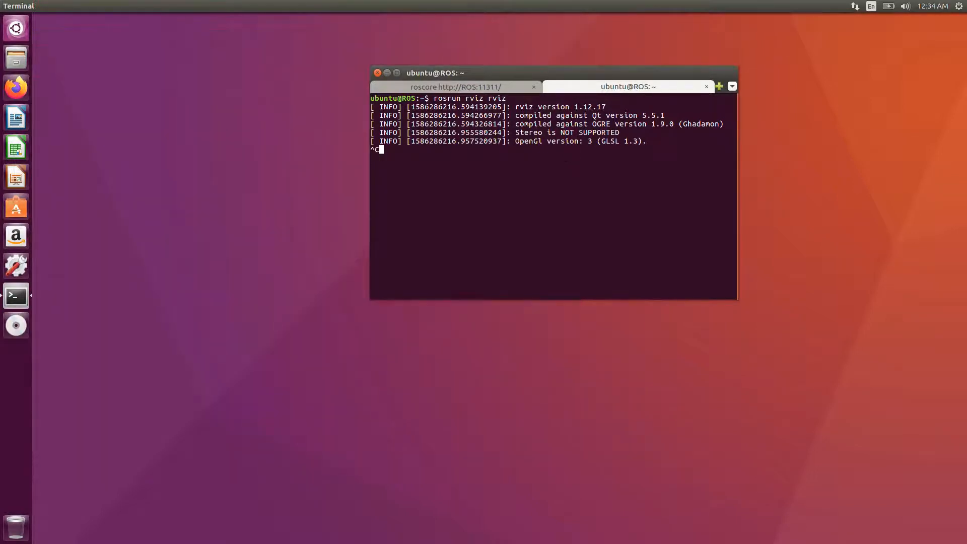
{"action": "key", "text": "ctrl+c"}
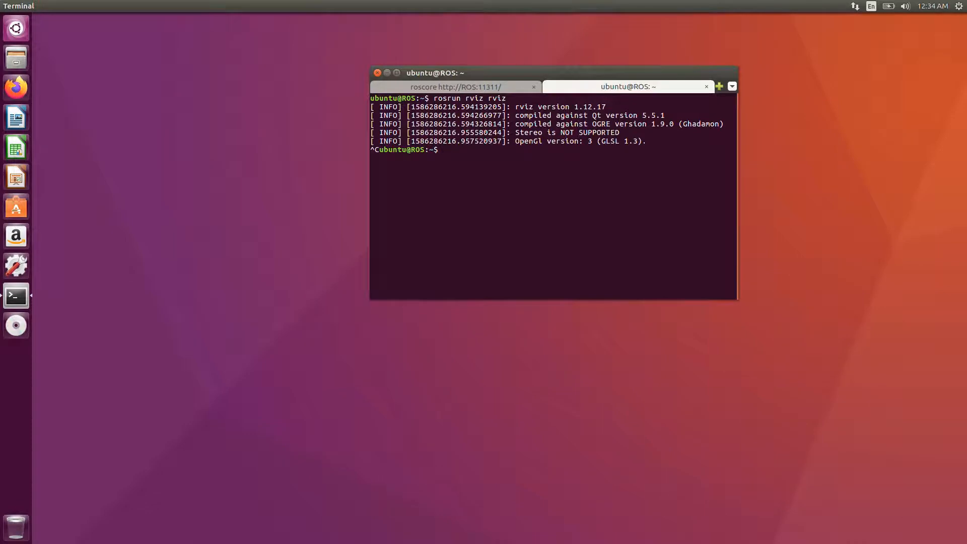
{"action": "left_click", "coordinate": [449, 87]}
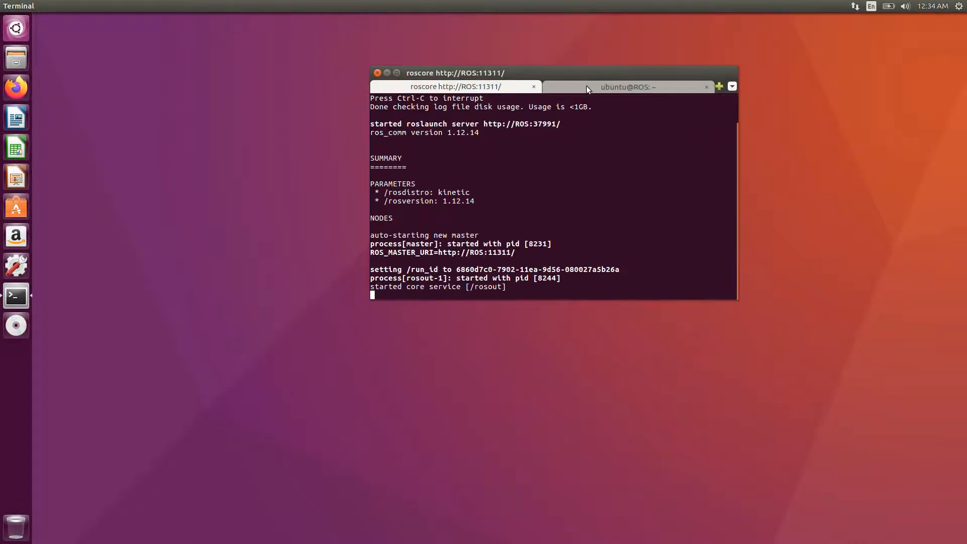
{"action": "left_click", "coordinate": [629, 87]}
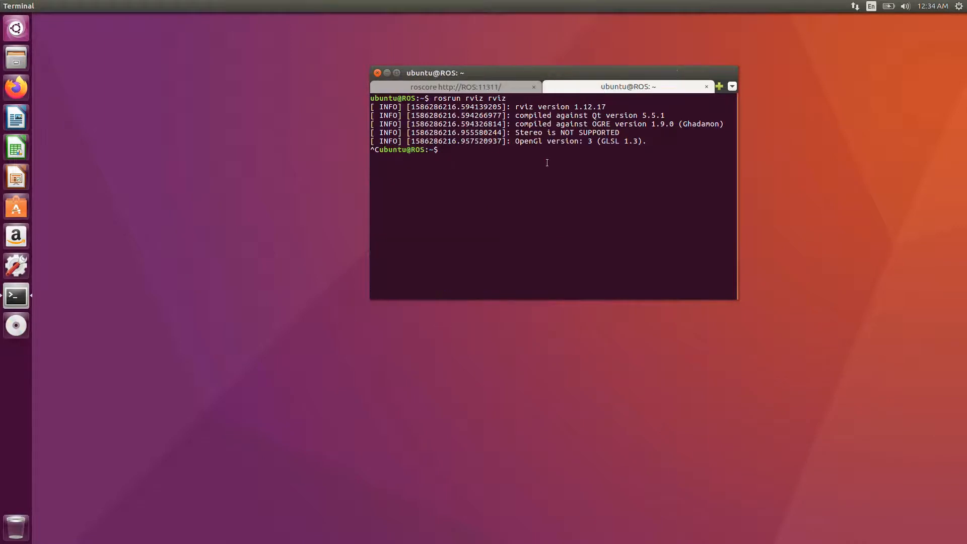
{"action": "left_click", "coordinate": [455, 87]}
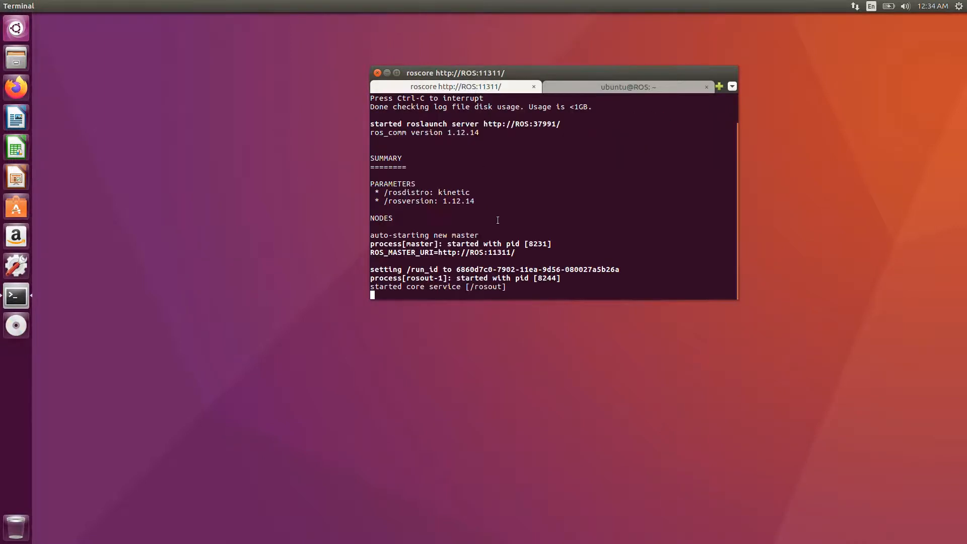
{"action": "key", "text": "ctrl+c"}
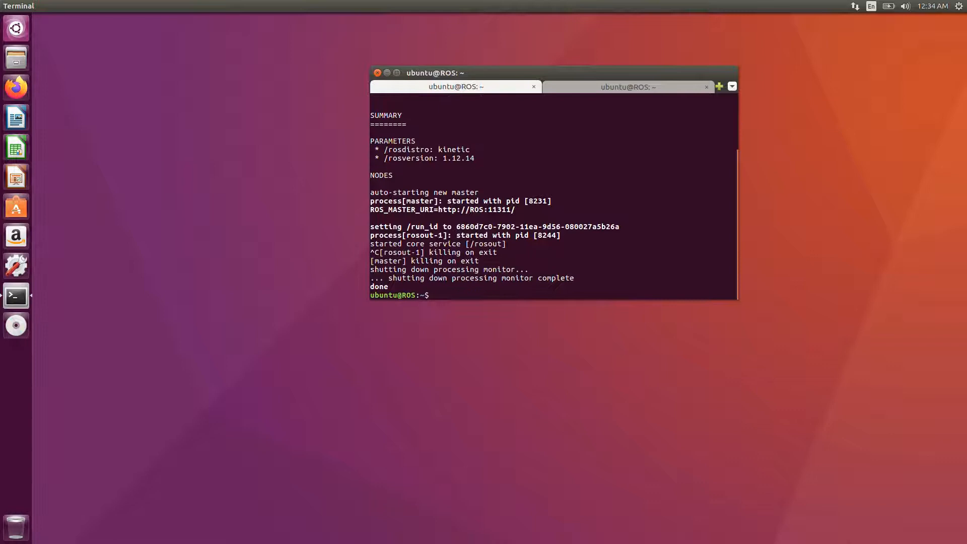
Relaunch 'rosrun rviz rviz' without a master and cancel its waiting-for-master dialog.
{"action": "left_click", "coordinate": [626, 87]}
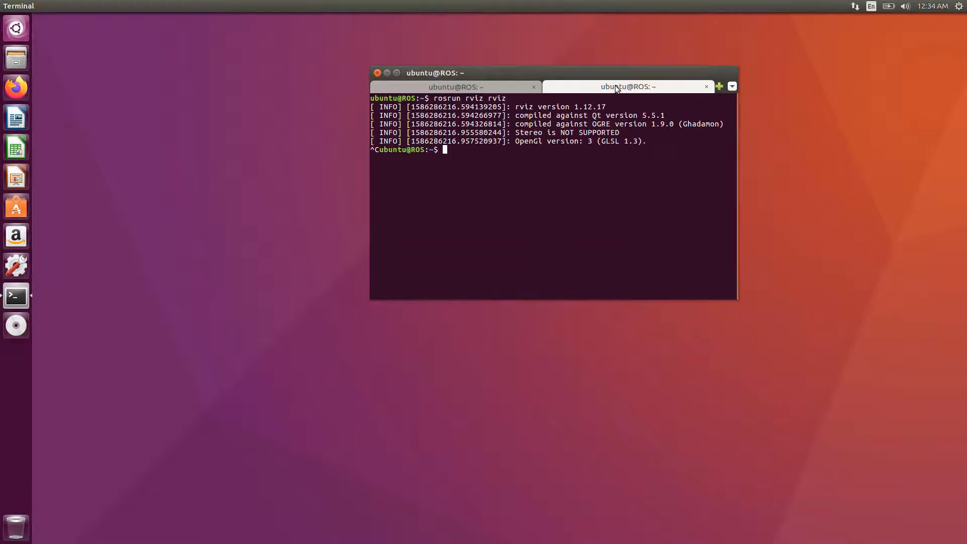
{"action": "type", "text": "rosrun rviz rviz"}
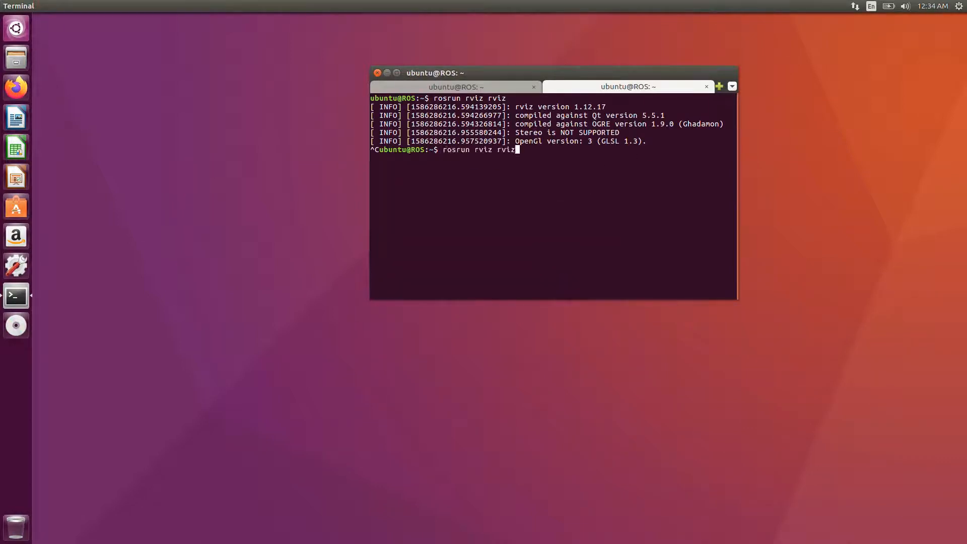
{"action": "key", "text": "Return"}
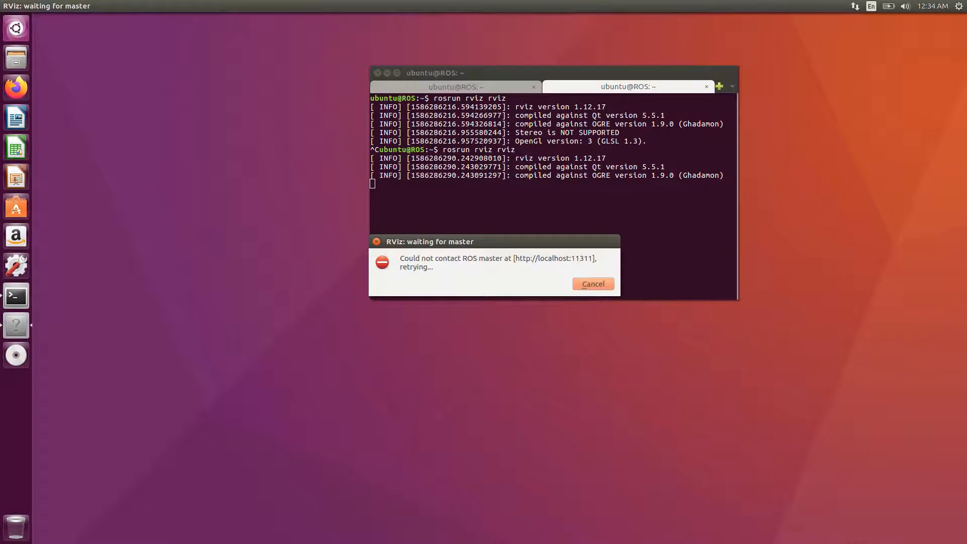
{"action": "mouse_move", "coordinate": [440, 270]}
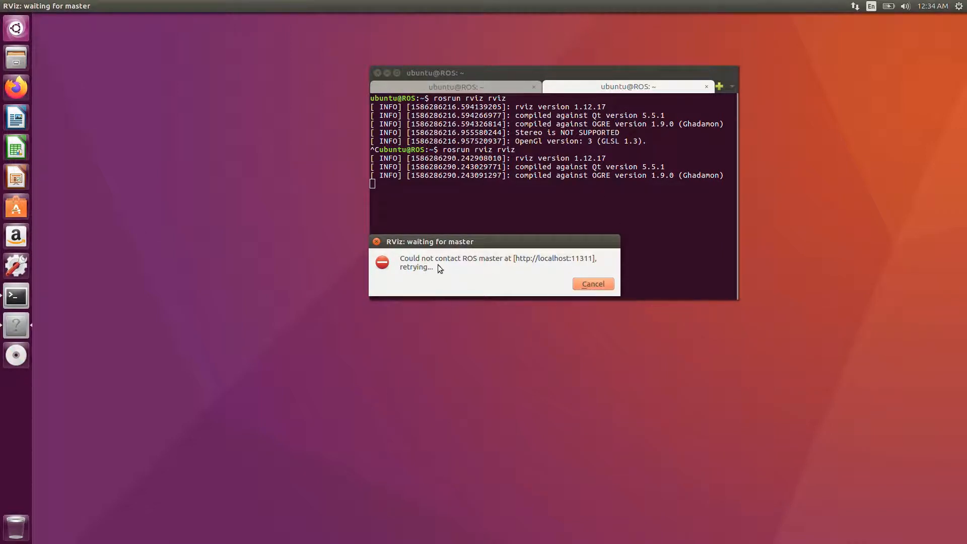
{"action": "left_click", "coordinate": [594, 284]}
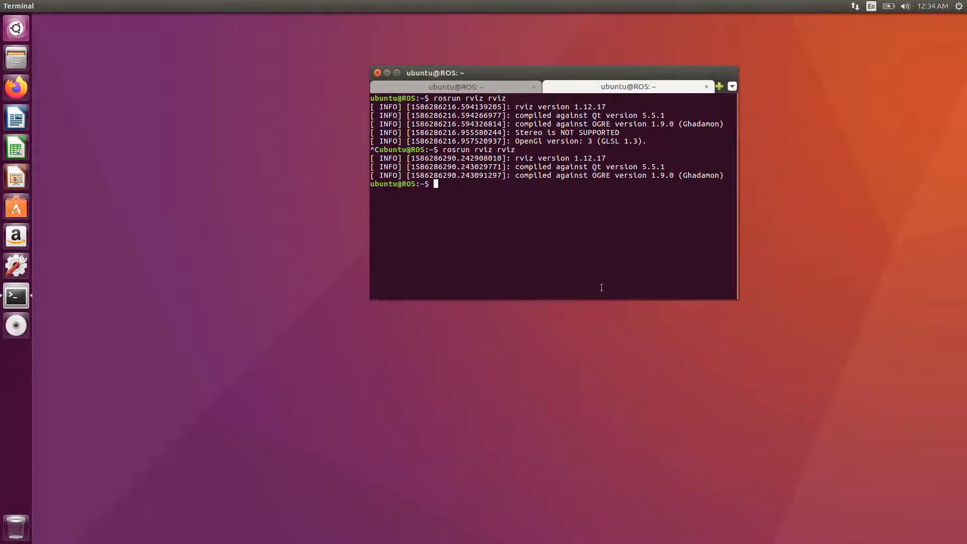
Restart roscore in the first tab and enter 'rosrun rqt_gui rqt_gui' in the second.
{"action": "left_click", "coordinate": [456, 86]}
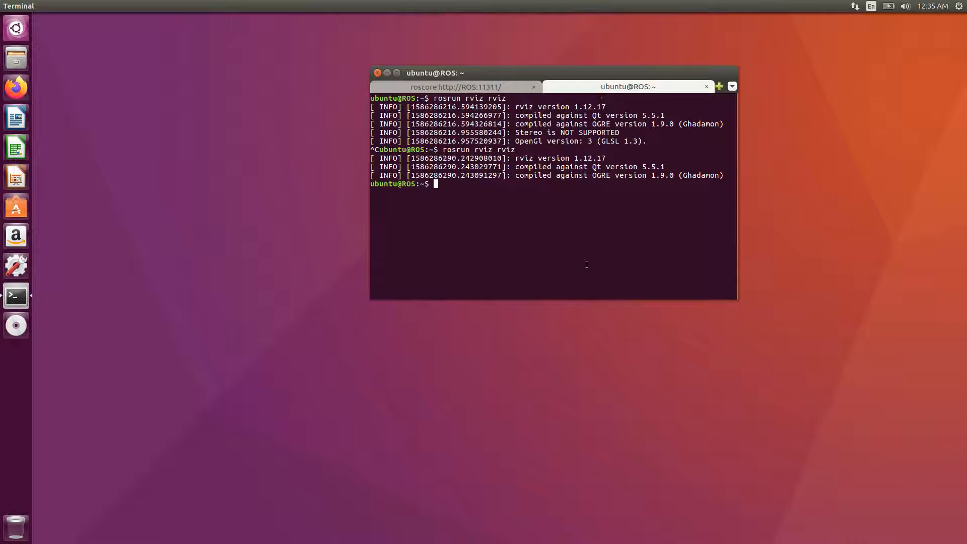
{"action": "type", "text": "rosr"}
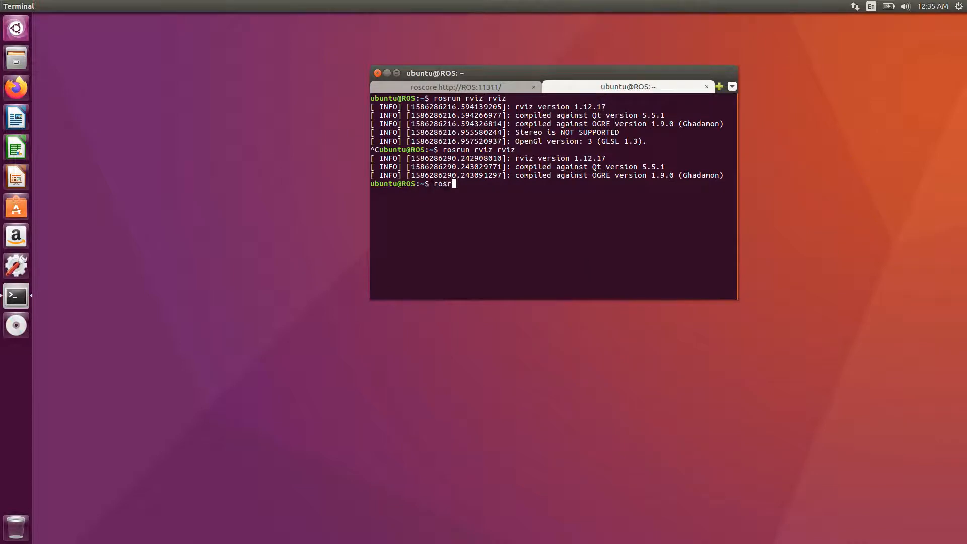
{"action": "type", "text": "un"}
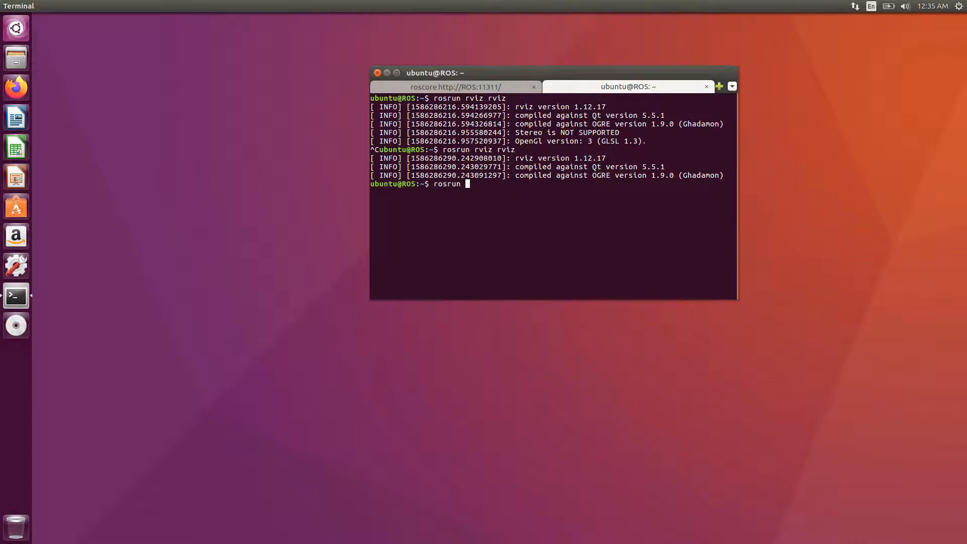
{"action": "type", "text": "r"}
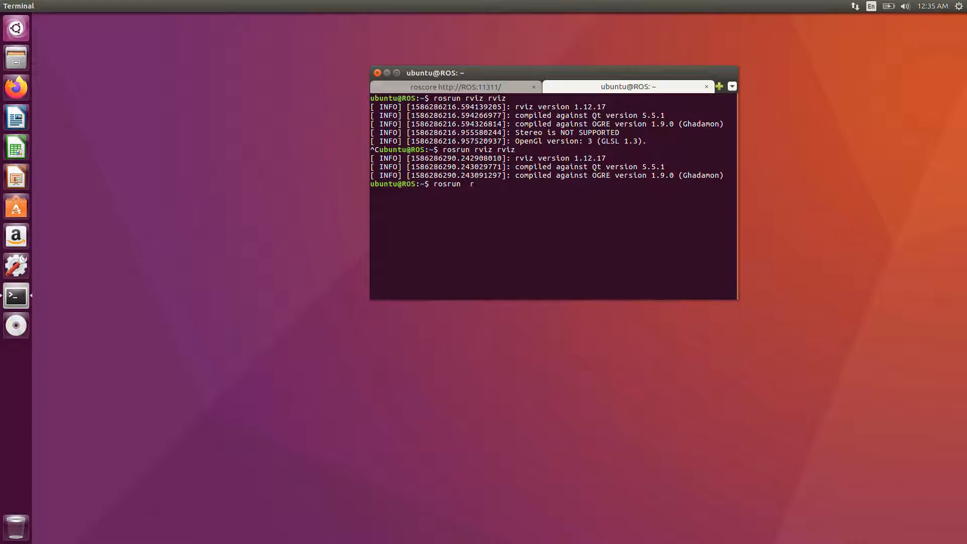
{"action": "type", "text": "qt"}
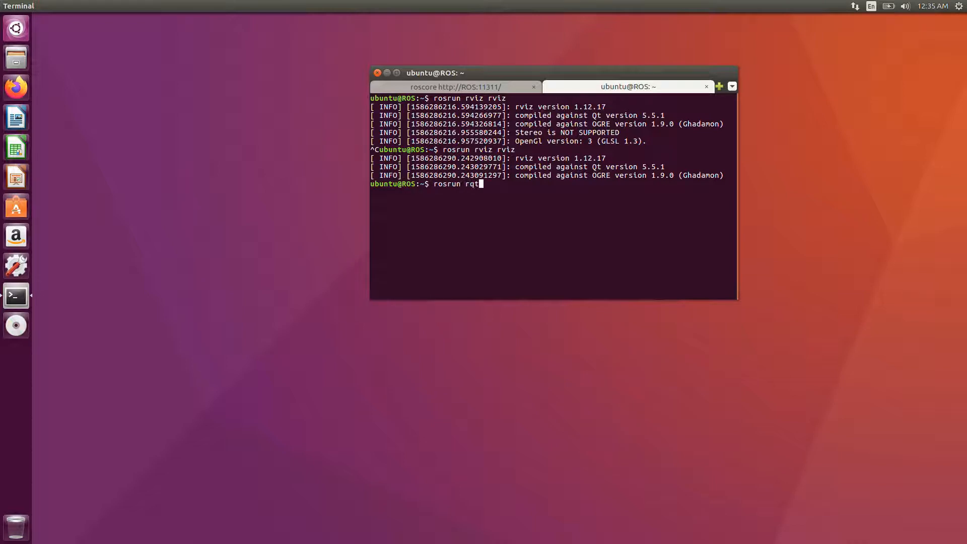
{"action": "type", "text": "_gui rqt"}
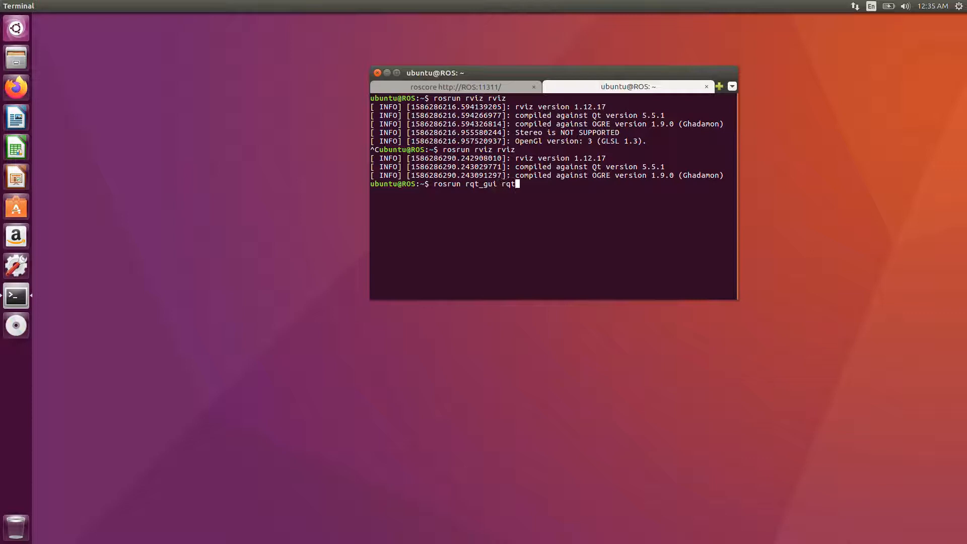
{"action": "type", "text": "_gui"}
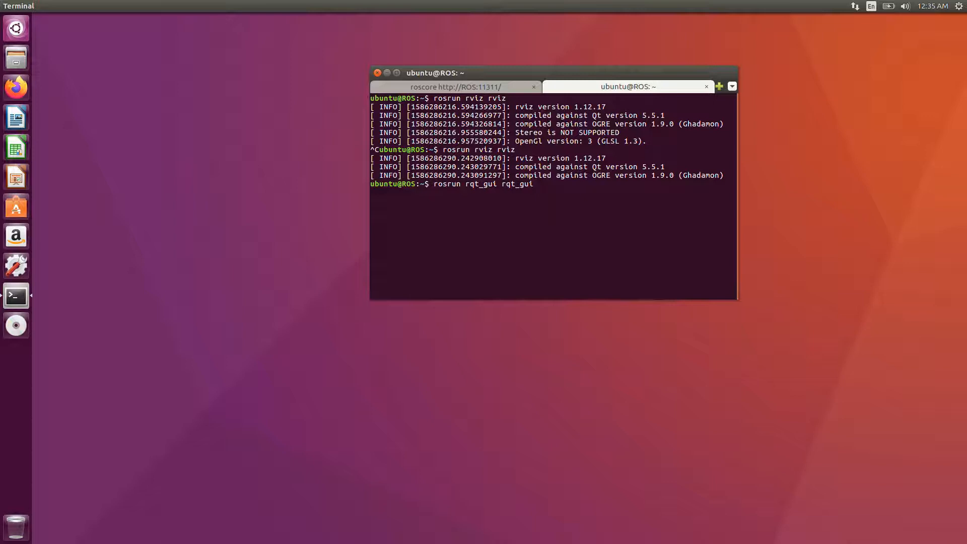
{"action": "key", "text": "Return"}
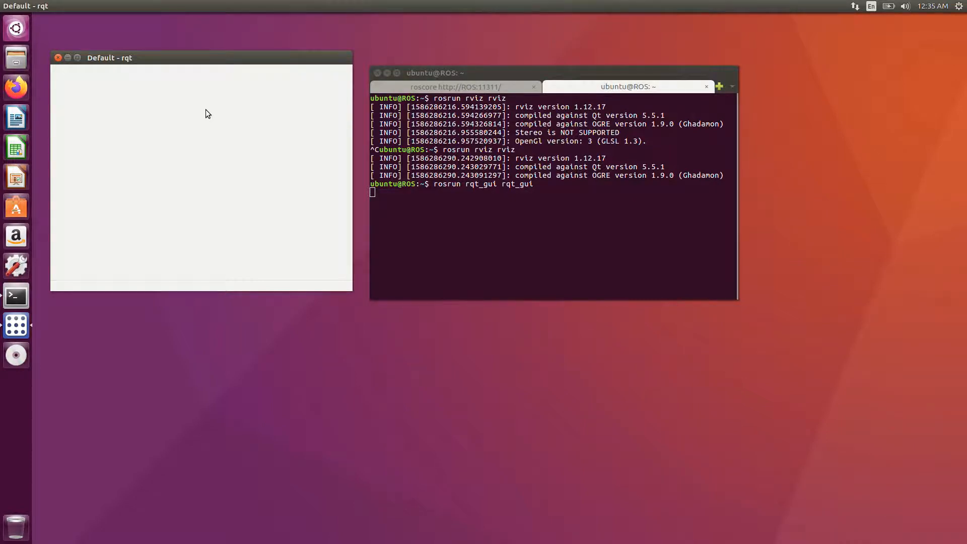
{"action": "mouse_move", "coordinate": [164, 139]}
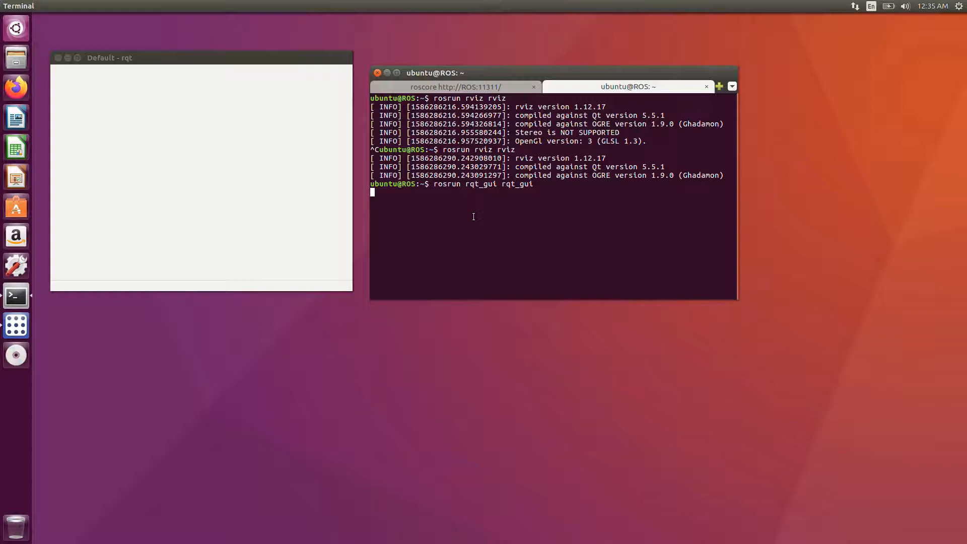
{"action": "key", "text": "ctrl+c"}
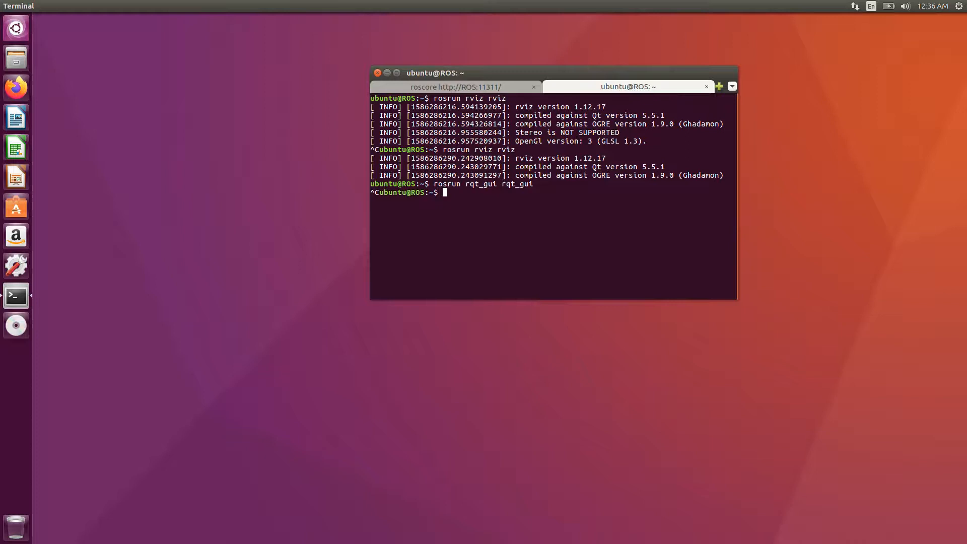
Enter 'rosrun turtlesim turtlesim_node' to start the turtlesim node with turtle1 spawned.
{"action": "type", "text": "rosrun t"}
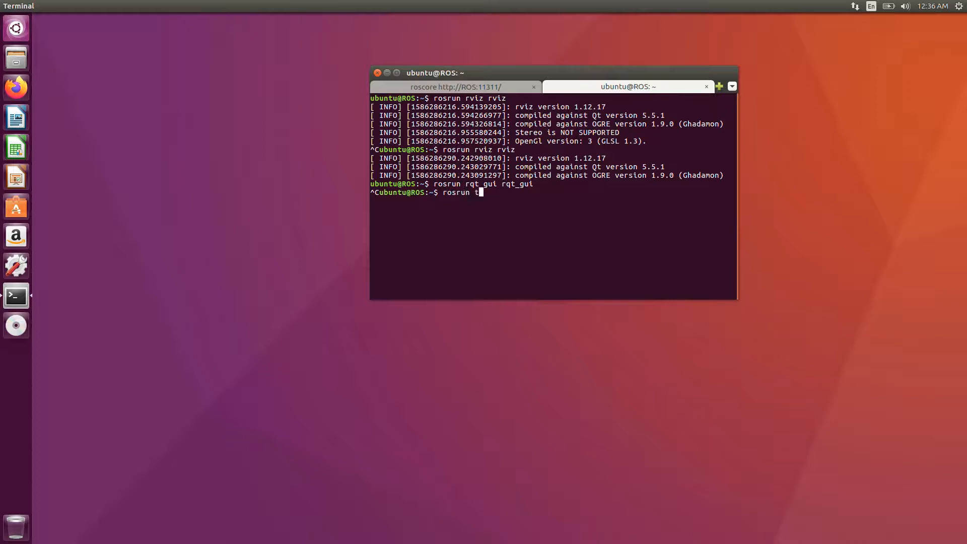
{"action": "type", "text": "urtlesim turt"}
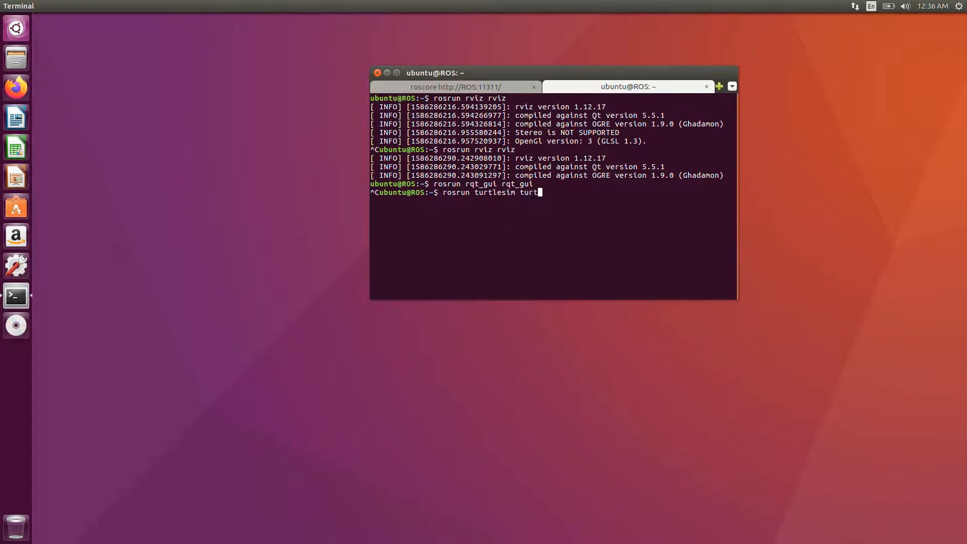
{"action": "type", "text": "lesim_"}
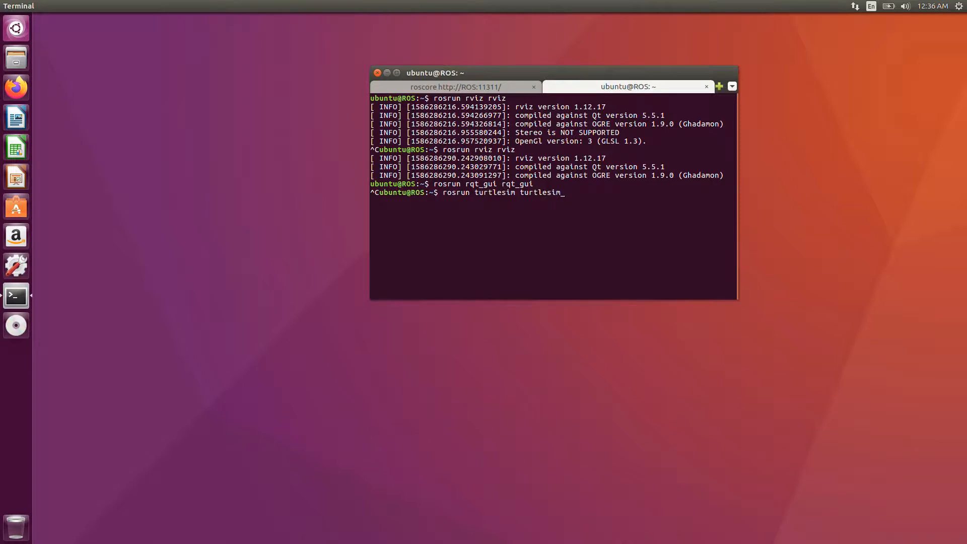
{"action": "type", "text": "nid"}
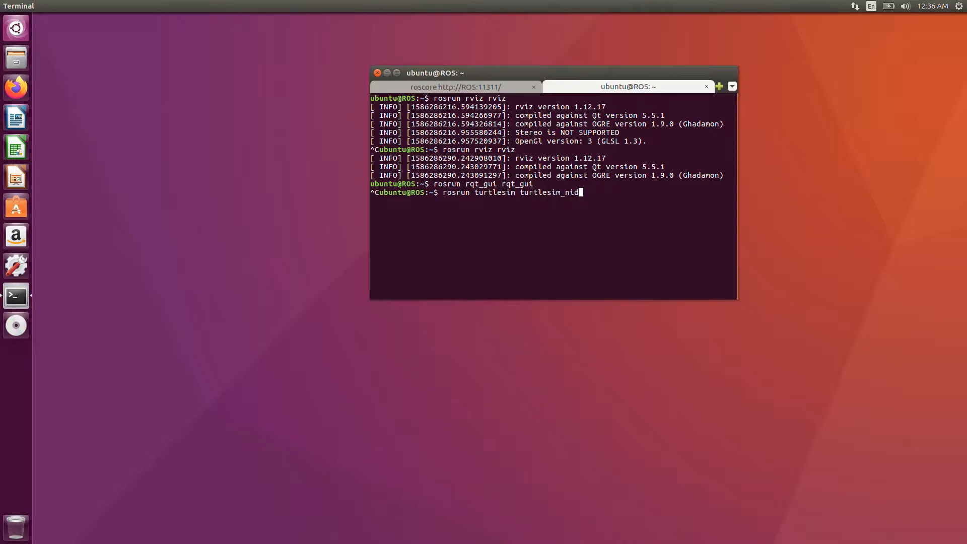
{"action": "type", "text": "e"}
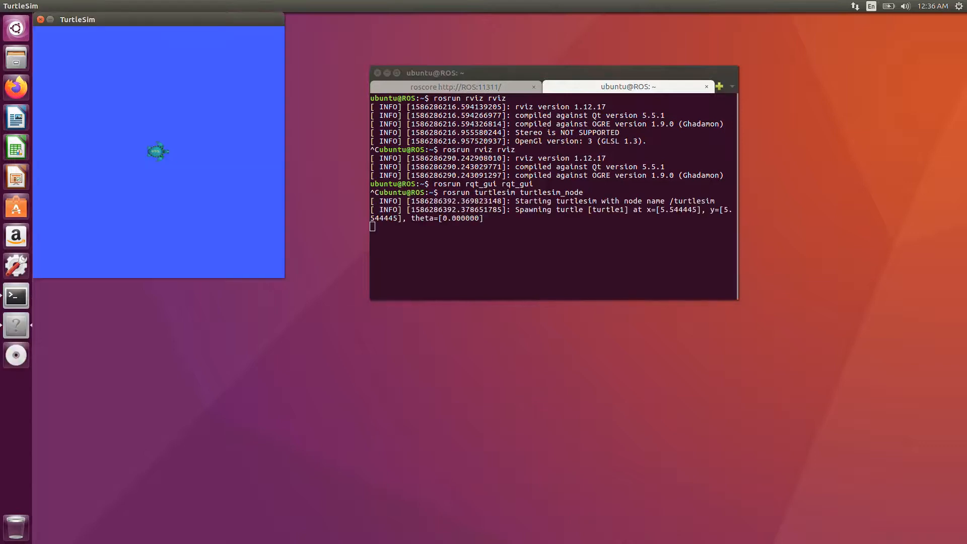
{"action": "mouse_move", "coordinate": [224, 37]}
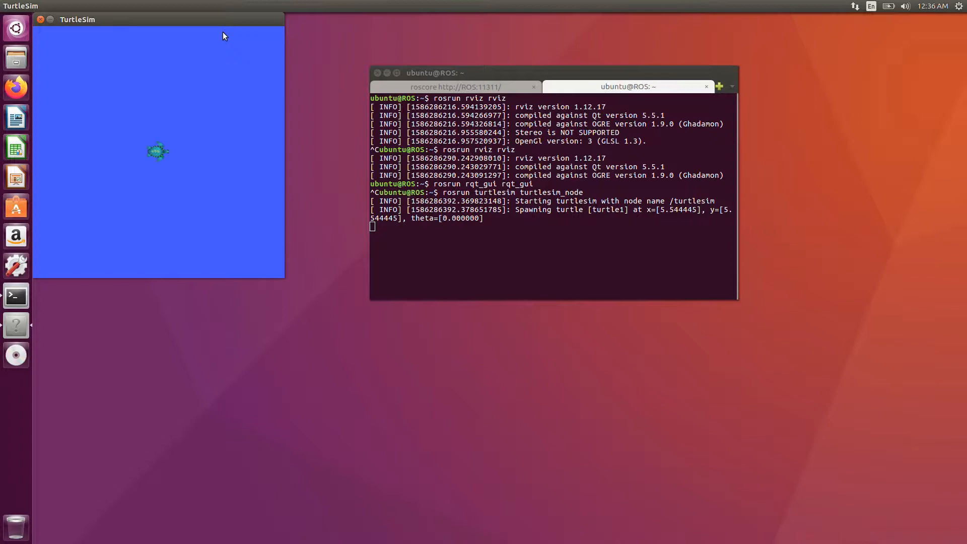
{"action": "mouse_move", "coordinate": [361, 45]}
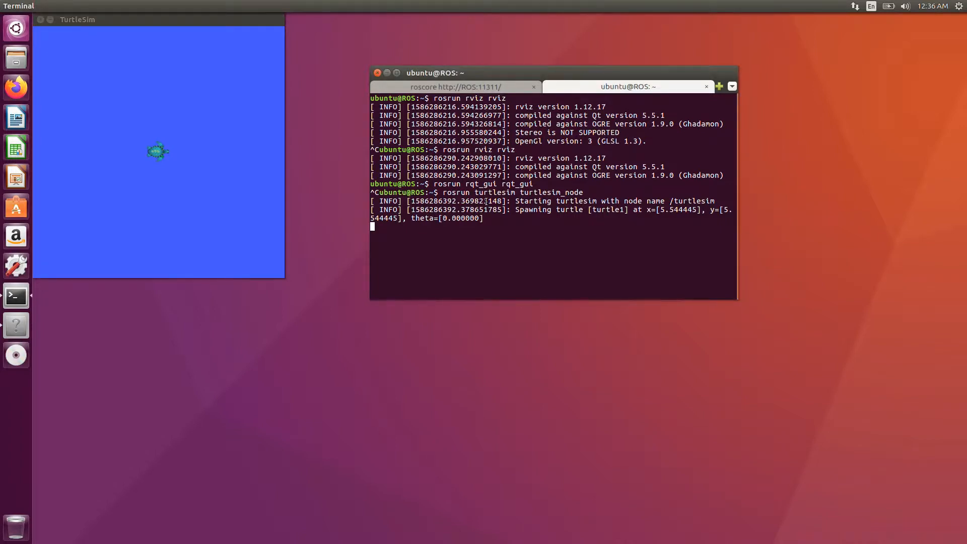
In a third tab, run 'rosrun turtlesim turtle_teleop_key' to start keyboard teleop.
{"action": "left_click", "coordinate": [720, 86]}
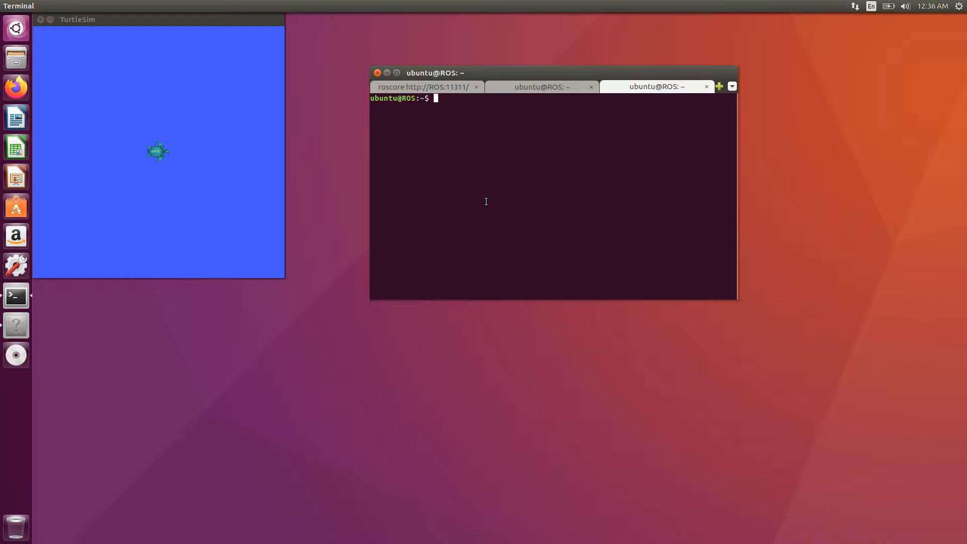
{"action": "type", "text": "ro"}
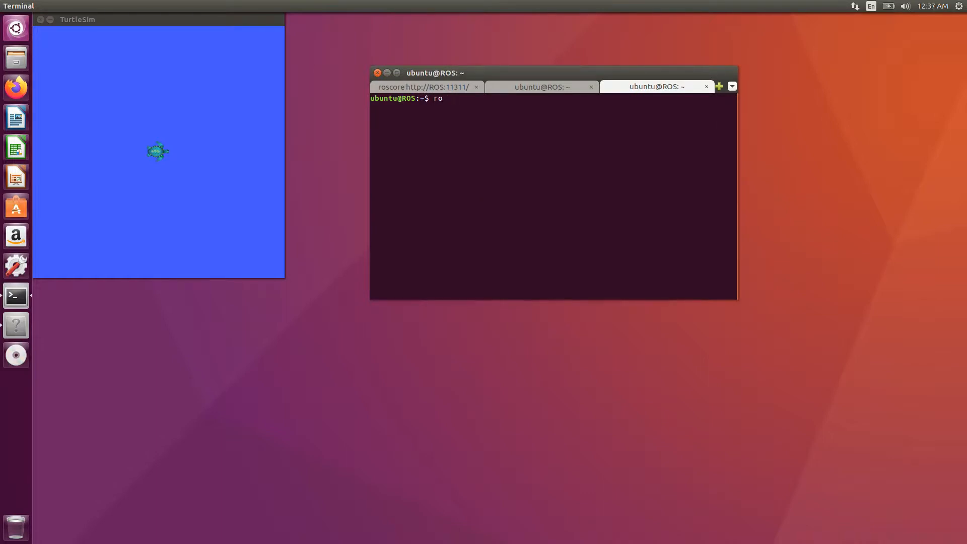
{"action": "type", "text": "srun"}
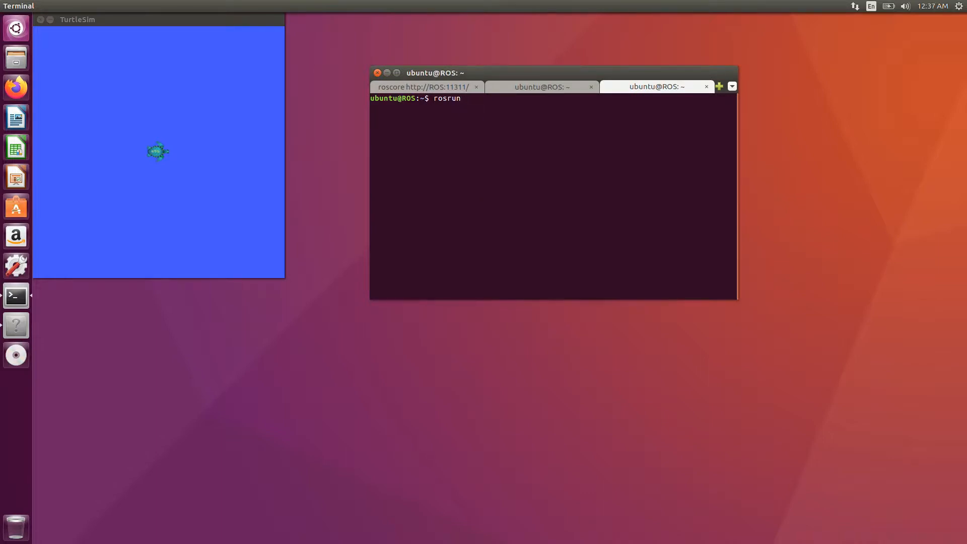
{"action": "type", "text": "turt"}
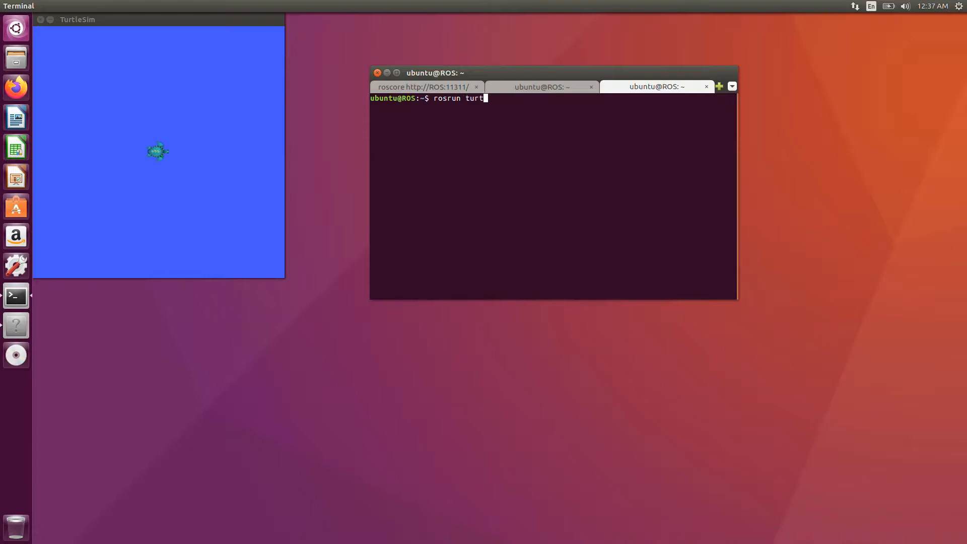
{"action": "type", "text": "k"}
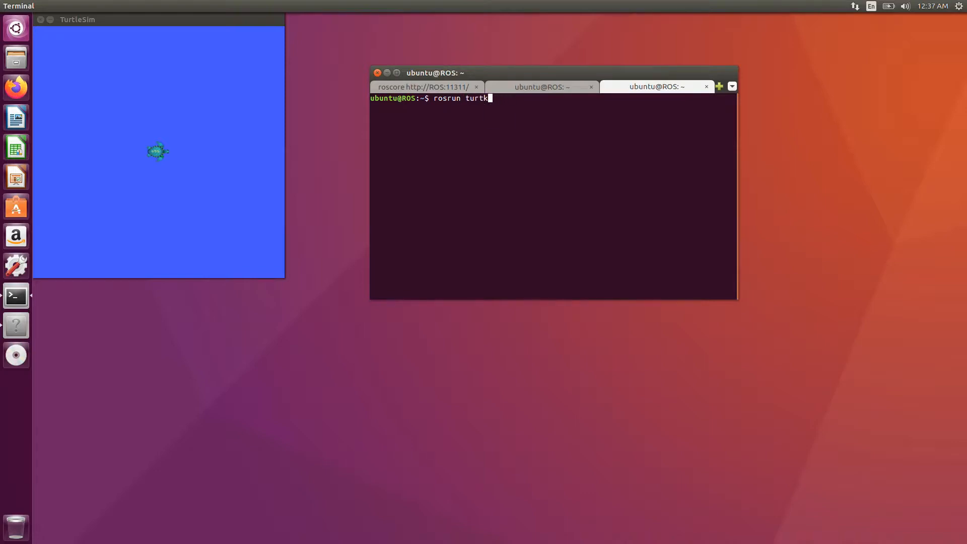
{"action": "type", "text": "si"}
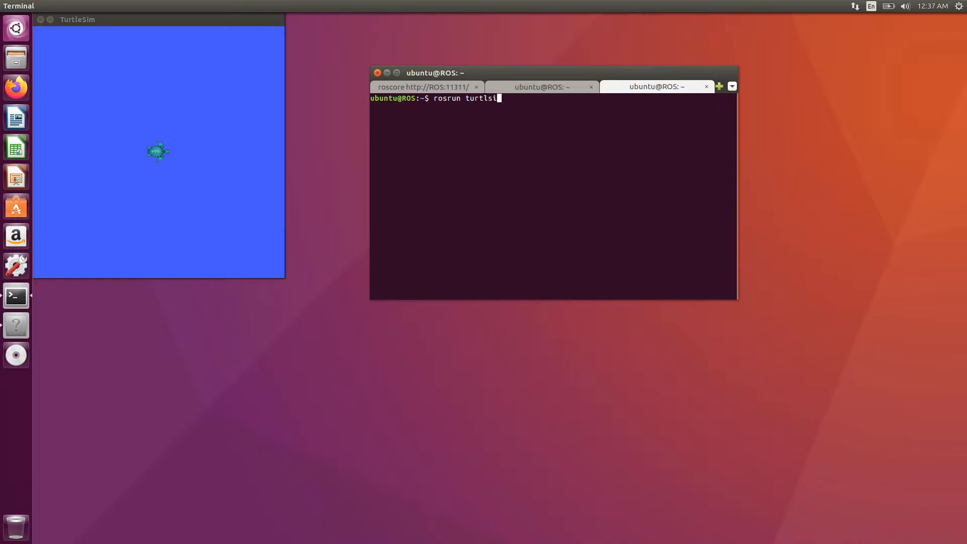
{"action": "key", "text": "BackSpace"}
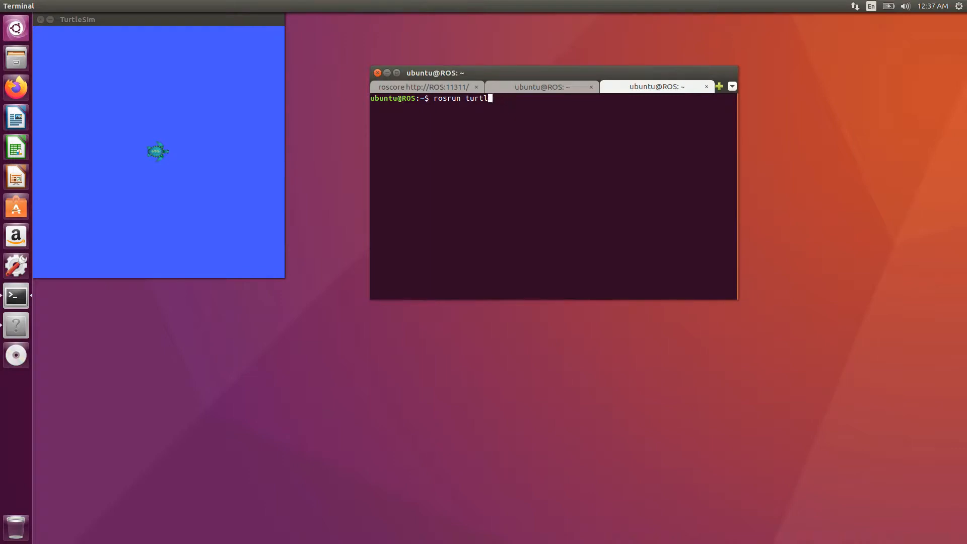
{"action": "type", "text": "esim"}
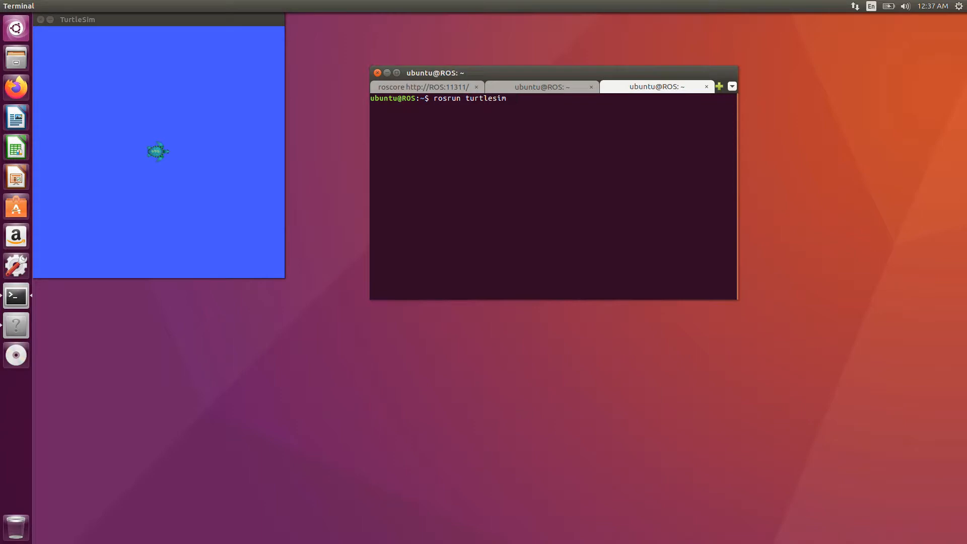
{"action": "type", "text": "t"}
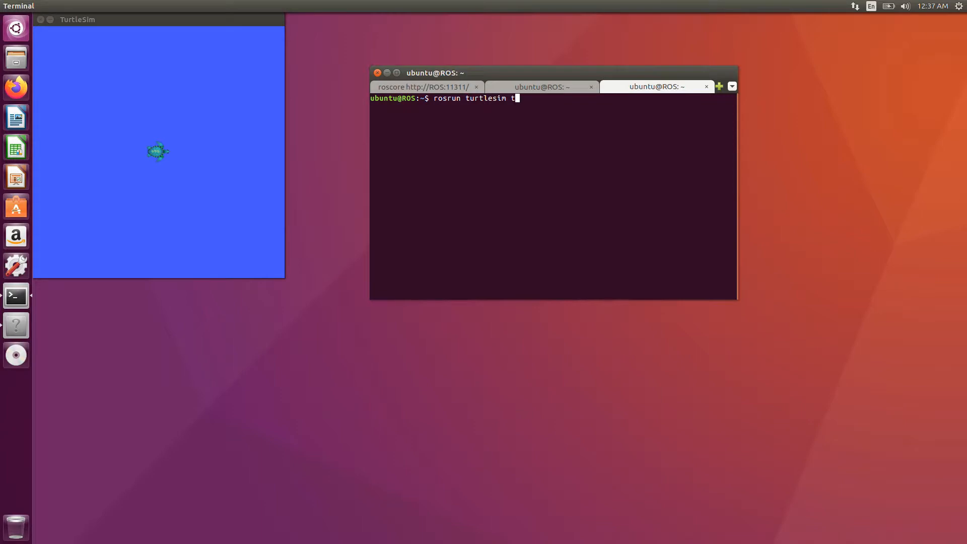
{"action": "type", "text": "urtle"}
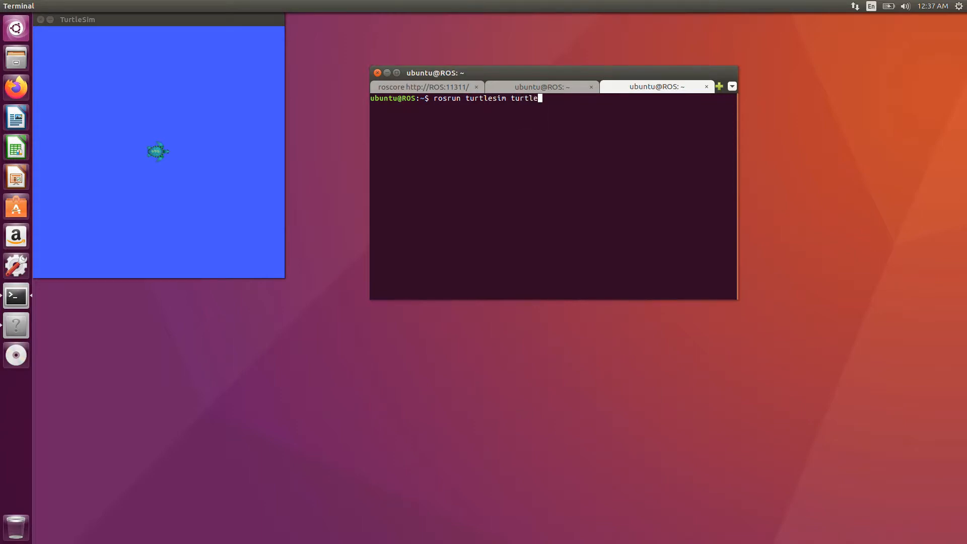
{"action": "type", "text": "_"}
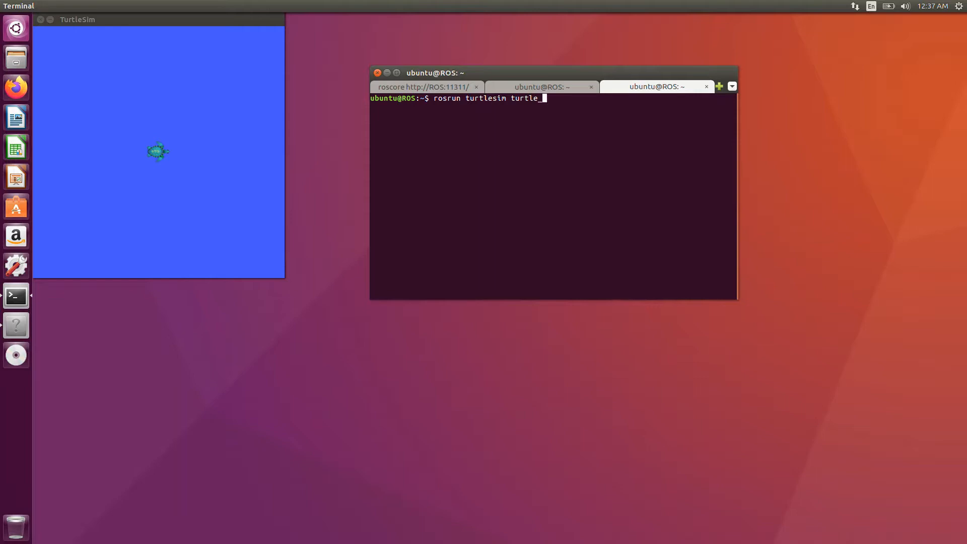
{"action": "type", "text": "teleop"}
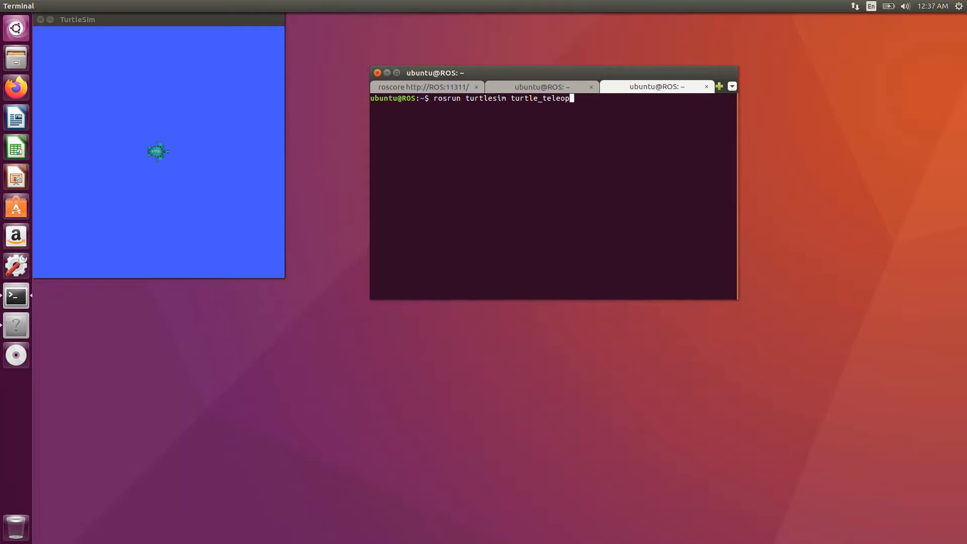
{"action": "type", "text": "_key"}
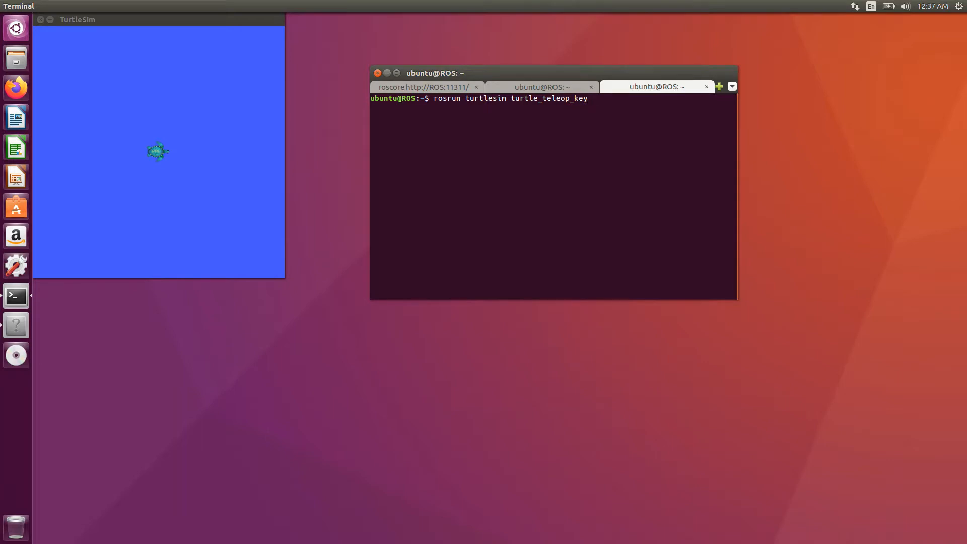
{"action": "key", "text": "Return"}
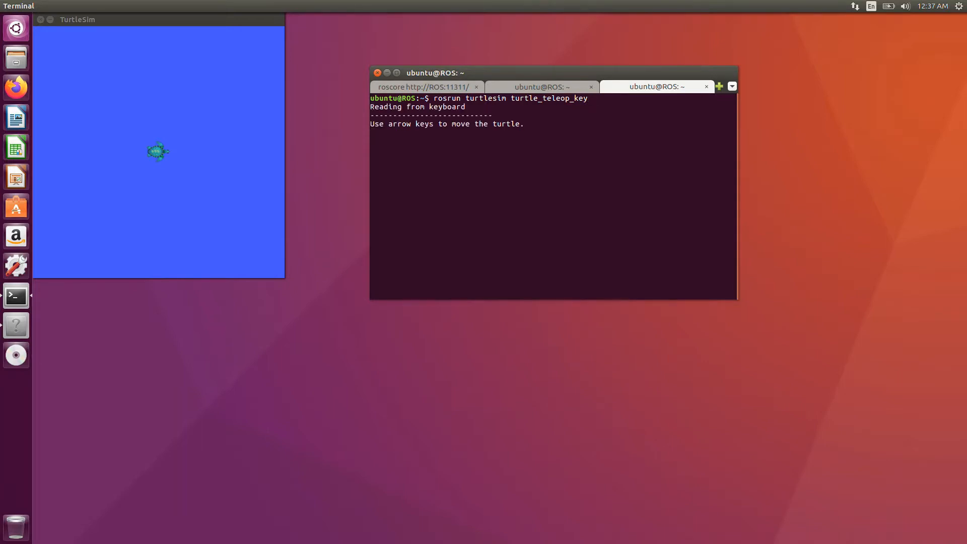
Steer the turtle with arrow keys to trace a looping white trail, then stop teleop with Ctrl+C.
{"action": "key", "text": "Right"}
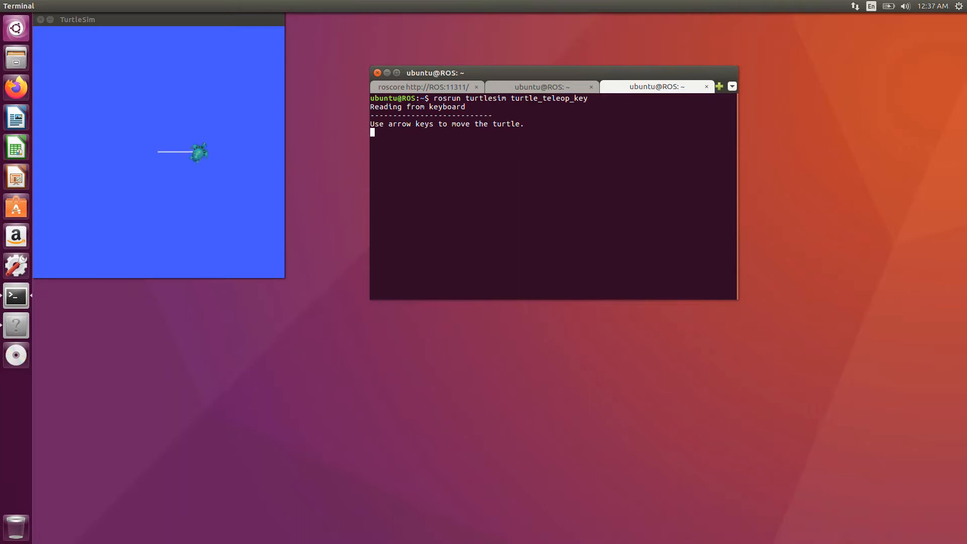
{"action": "key", "text": "Up"}
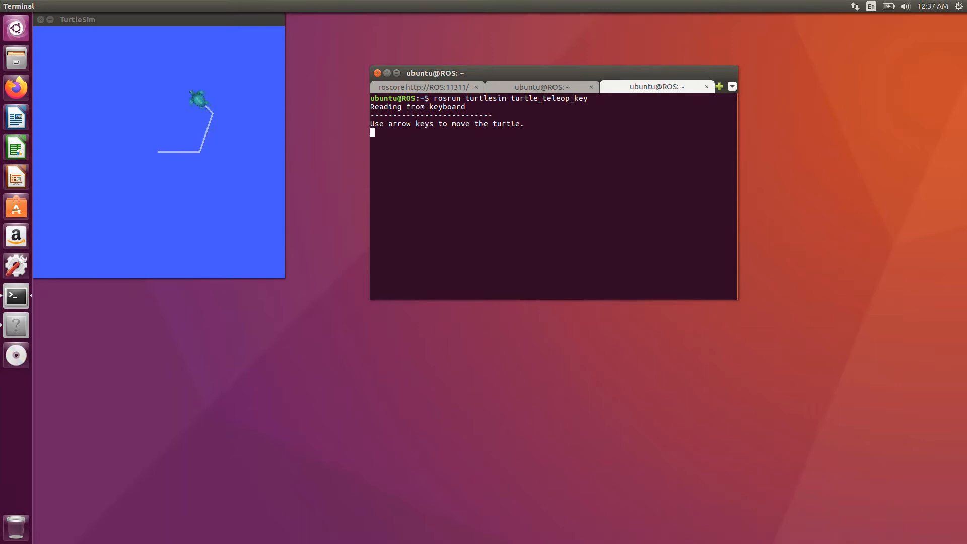
{"action": "key", "text": "Left"}
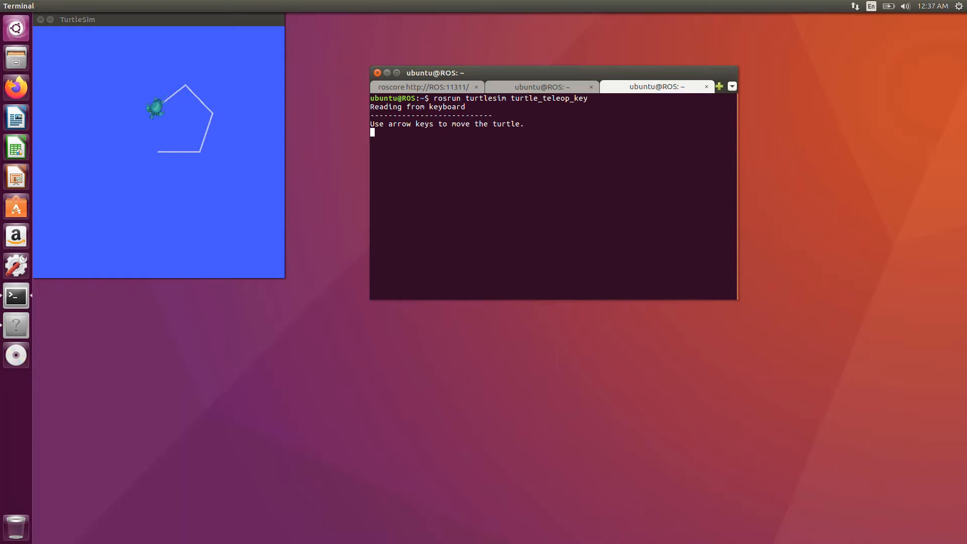
{"action": "key", "text": "Down"}
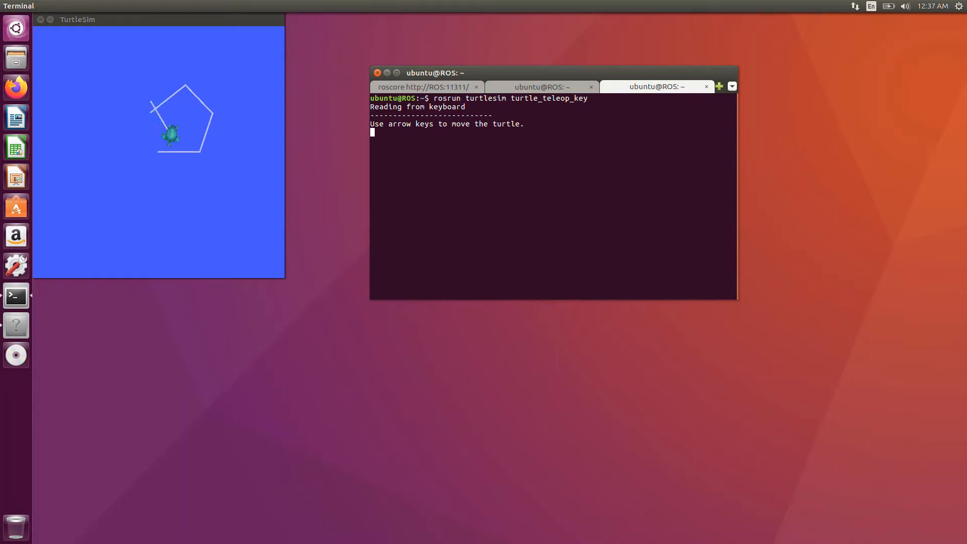
{"action": "key", "text": "Down"}
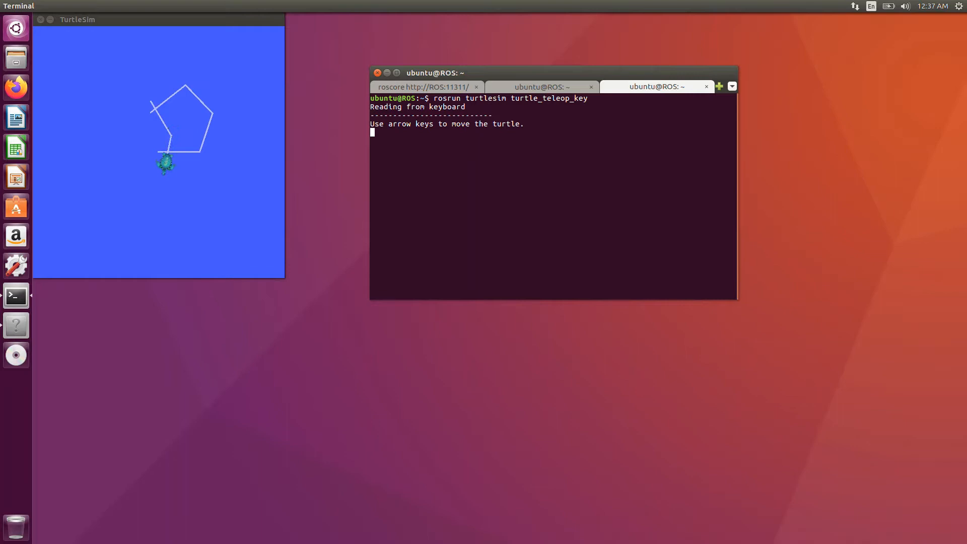
{"action": "key", "text": "Left"}
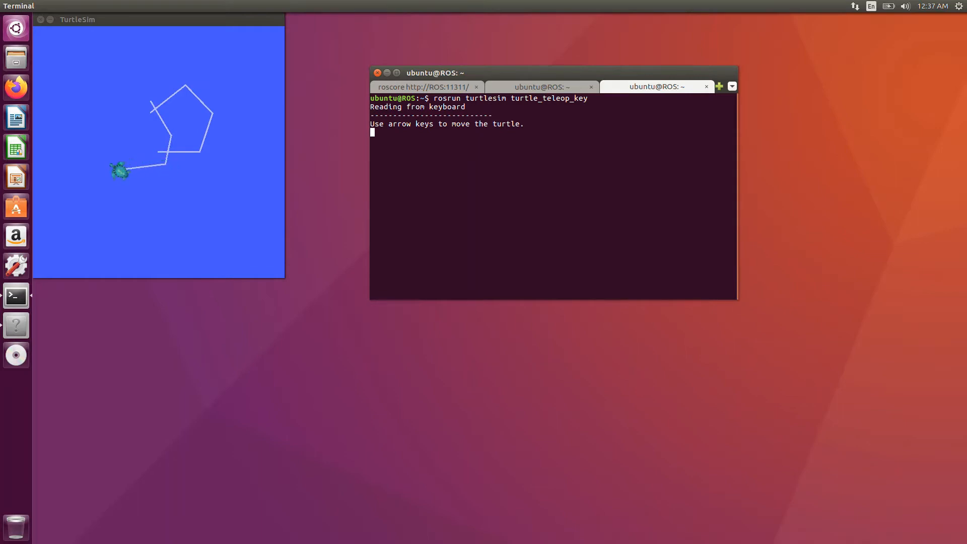
{"action": "key", "text": "Up"}
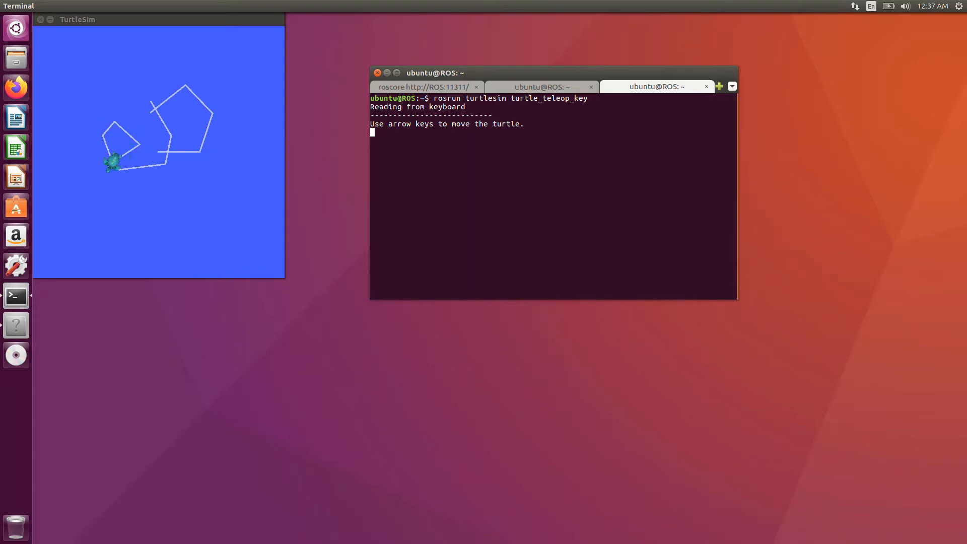
{"action": "key", "text": "Down"}
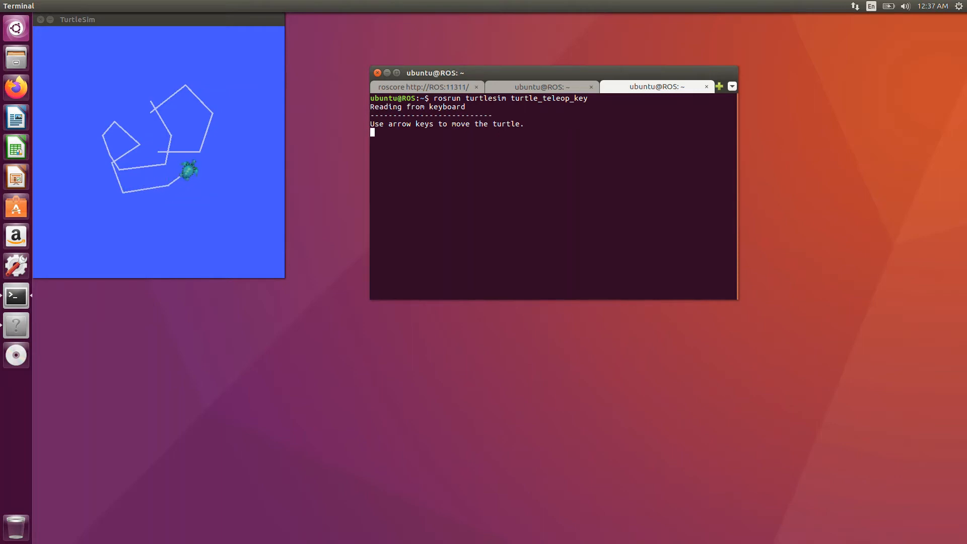
{"action": "key", "text": "Up"}
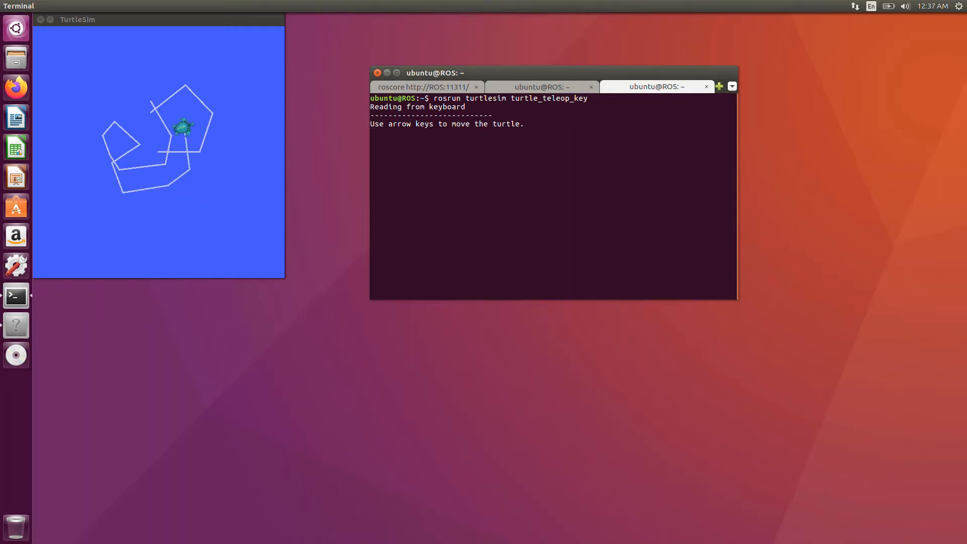
{"action": "key", "text": "ctrl+c"}
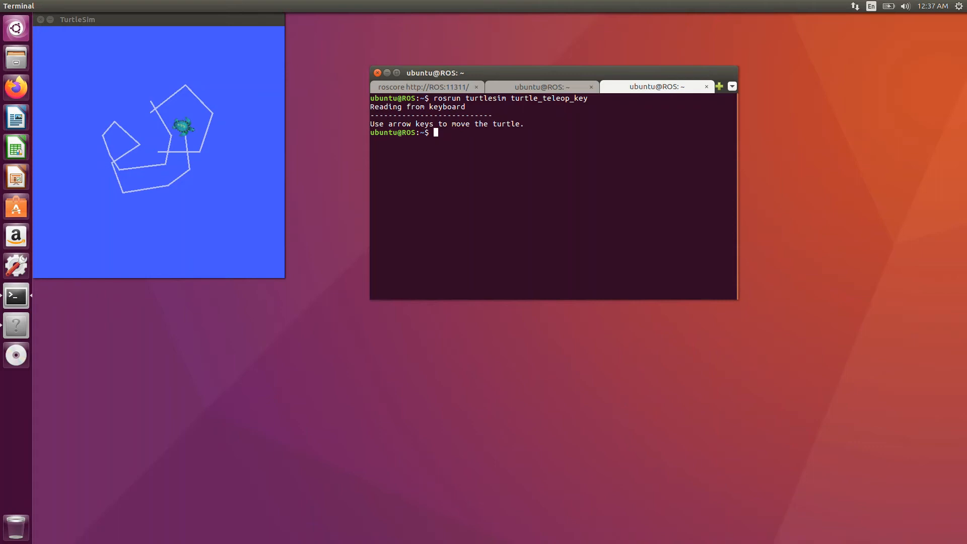